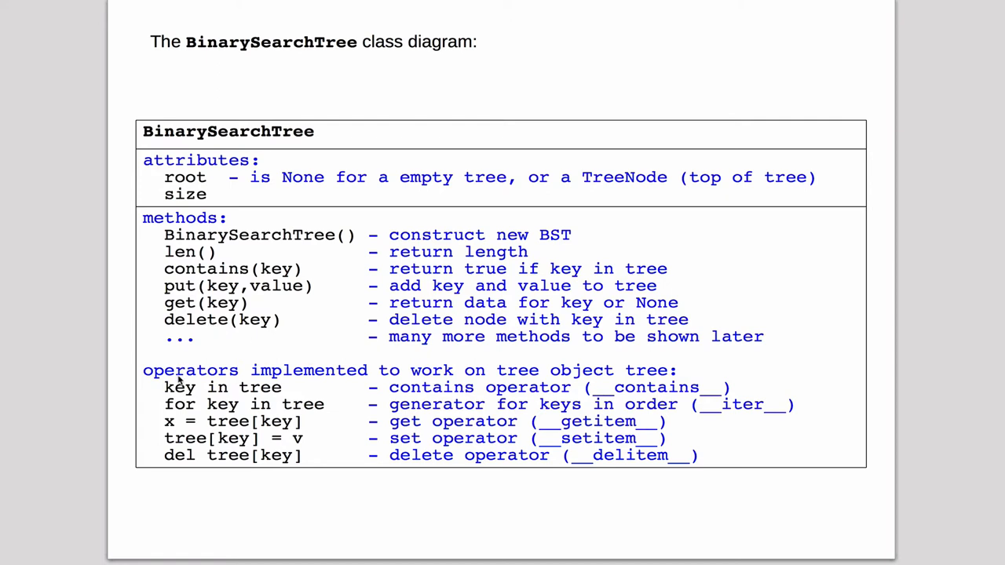
pyautogui.moveTo(392, 379)
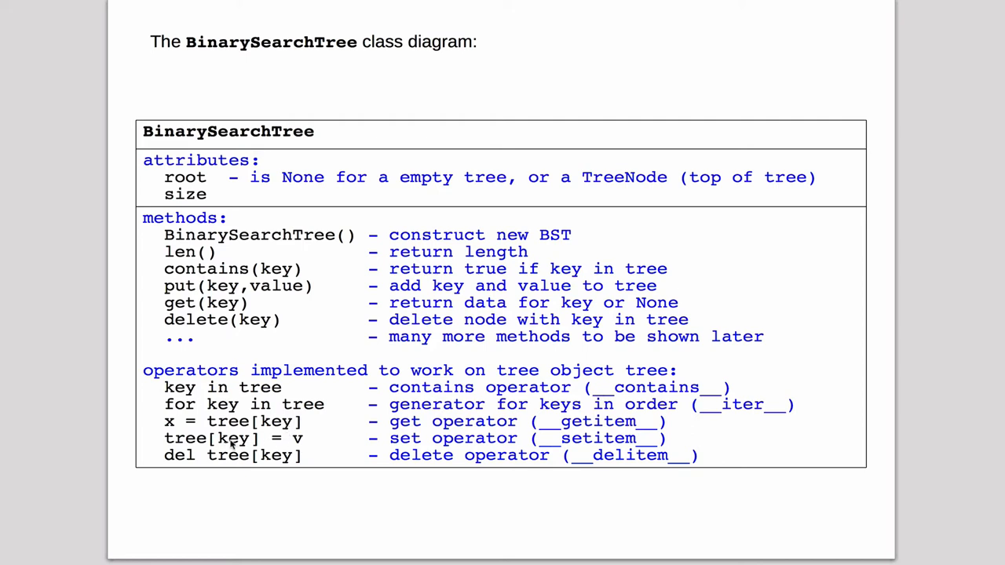
# - Advance the trace to annotate 17 < 15 as 'no, do else' at node 15
pyautogui.press('Right')
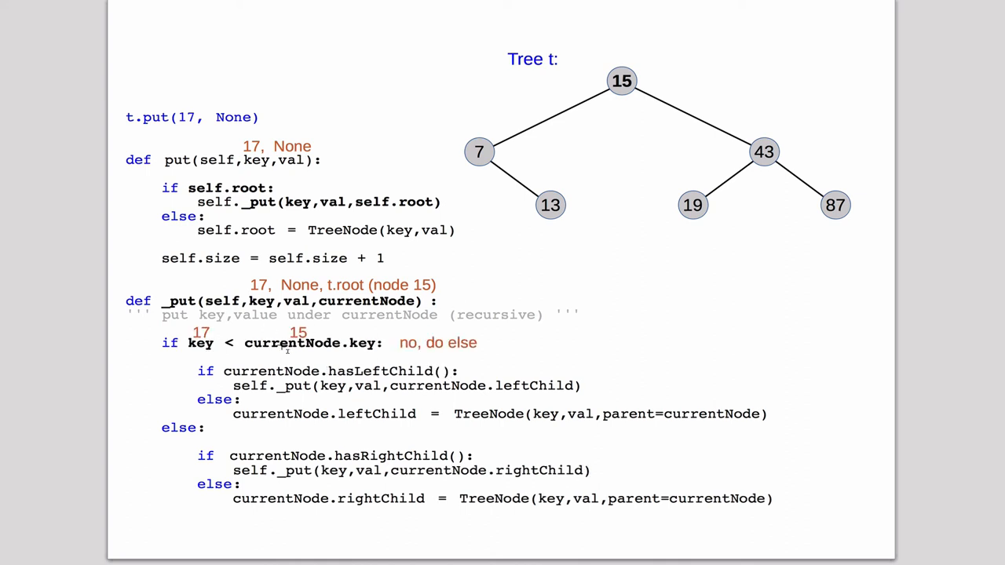